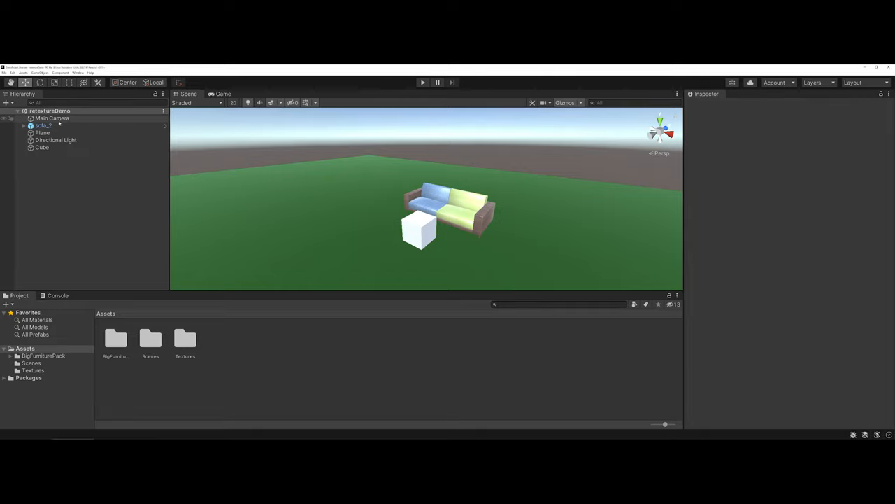
Step: Select the Main Camera to show its transform and camera settings, then reach the Window menu
{"action": "left_click", "coordinate": [52, 118]}
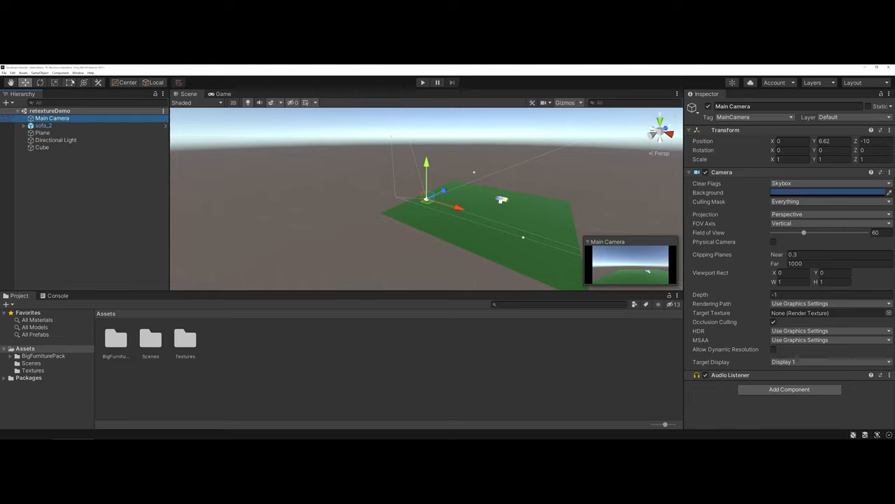
{"action": "left_click", "coordinate": [79, 72]}
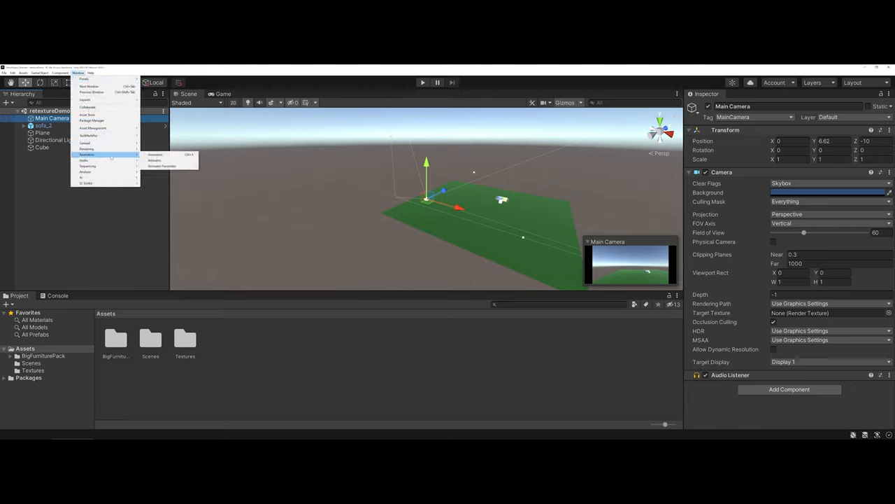
{"action": "mouse_move", "coordinate": [154, 159]}
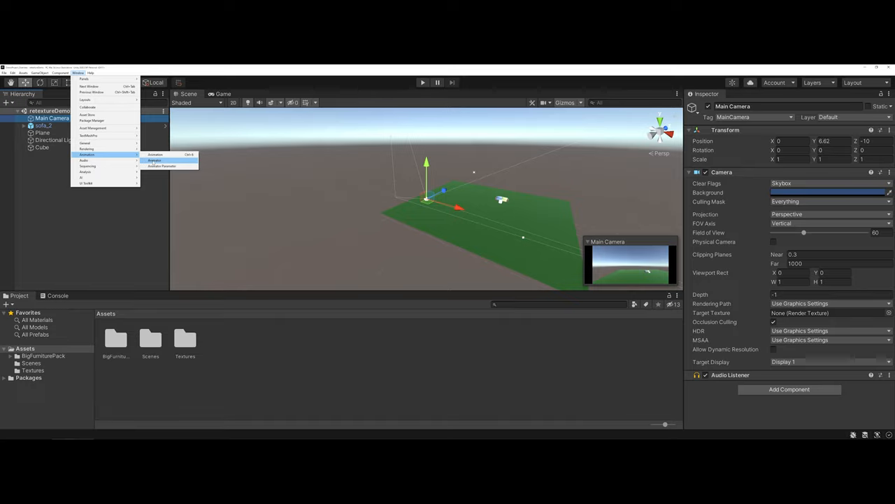
Step: Dock the Animator editor into the lower panel and restore the Scene view on top
{"action": "left_click", "coordinate": [154, 159]}
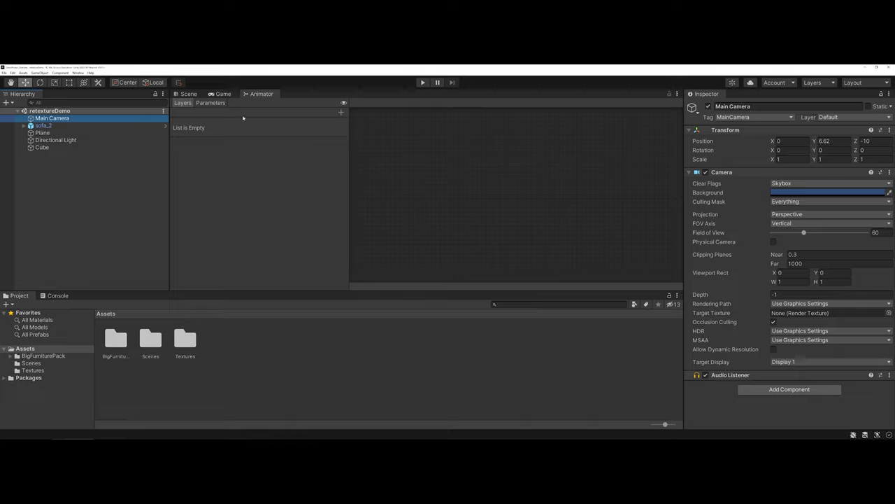
{"action": "mouse_move", "coordinate": [257, 95]}
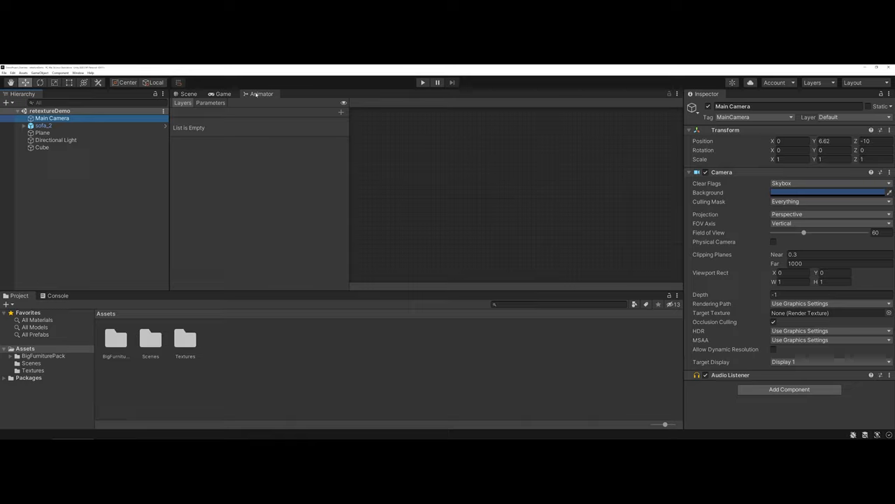
{"action": "mouse_move", "coordinate": [218, 131]}
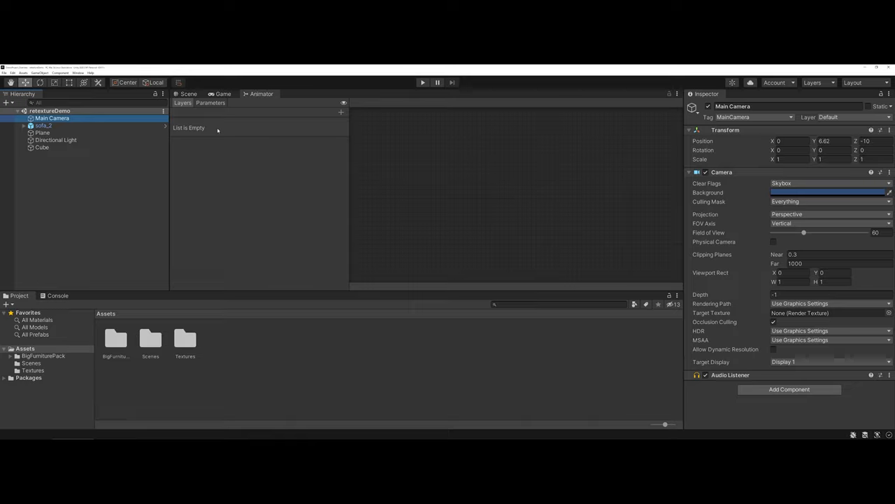
{"action": "mouse_move", "coordinate": [251, 94]}
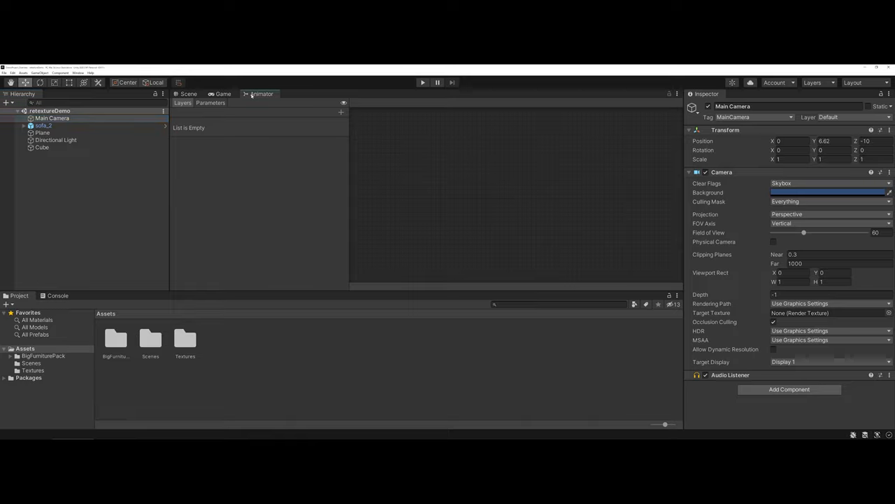
{"action": "left_click_drag", "start_coordinate": [263, 94], "coordinate": [151, 294]}
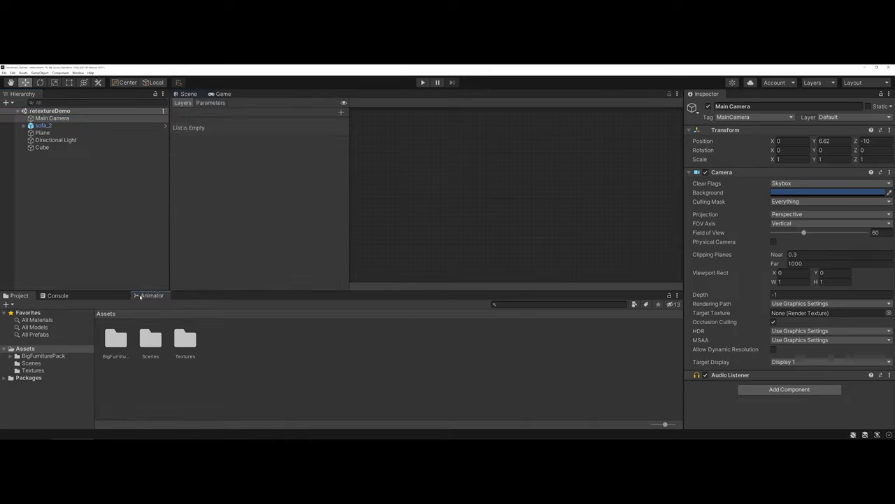
{"action": "left_click", "coordinate": [186, 92]}
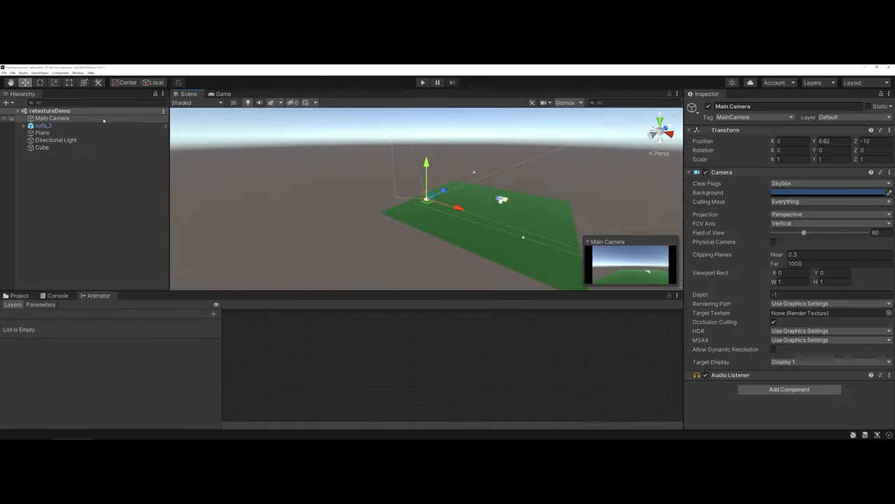
{"action": "mouse_move", "coordinate": [26, 281]}
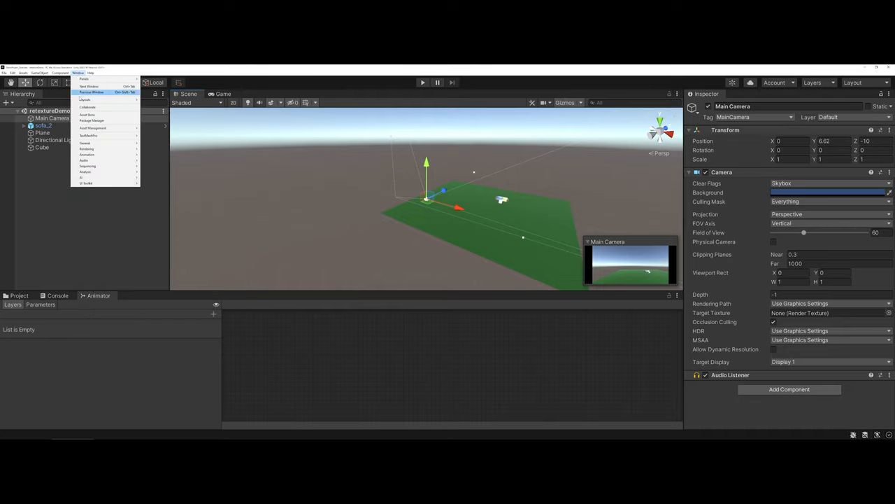
{"action": "mouse_move", "coordinate": [86, 154]}
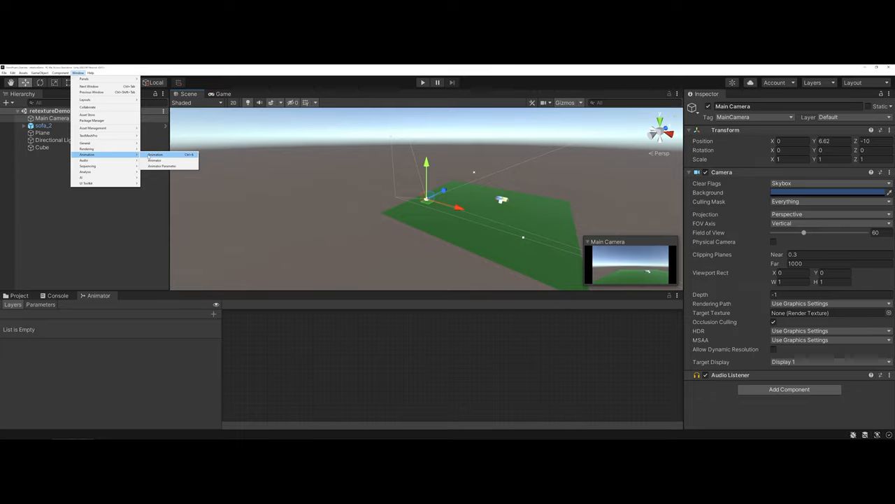
Step: Bring up the Animation editor so it offers to create a clip for the Main Camera
{"action": "left_click", "coordinate": [154, 154]}
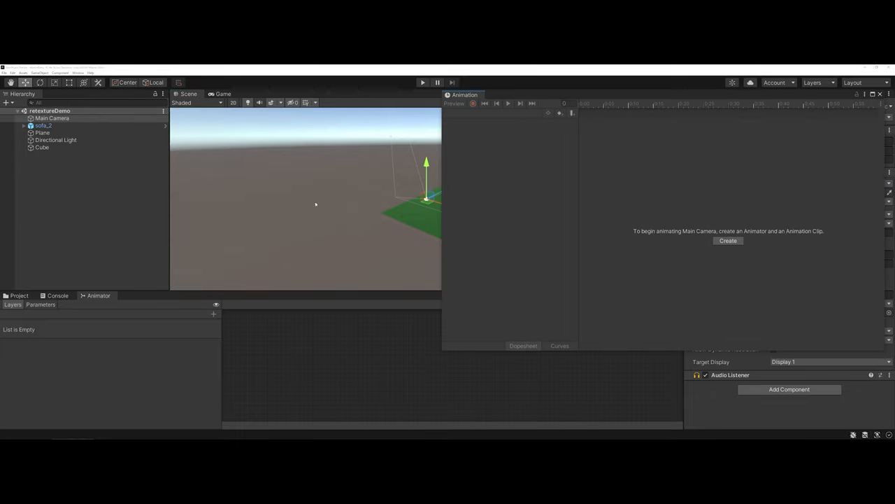
{"action": "mouse_move", "coordinate": [487, 123]}
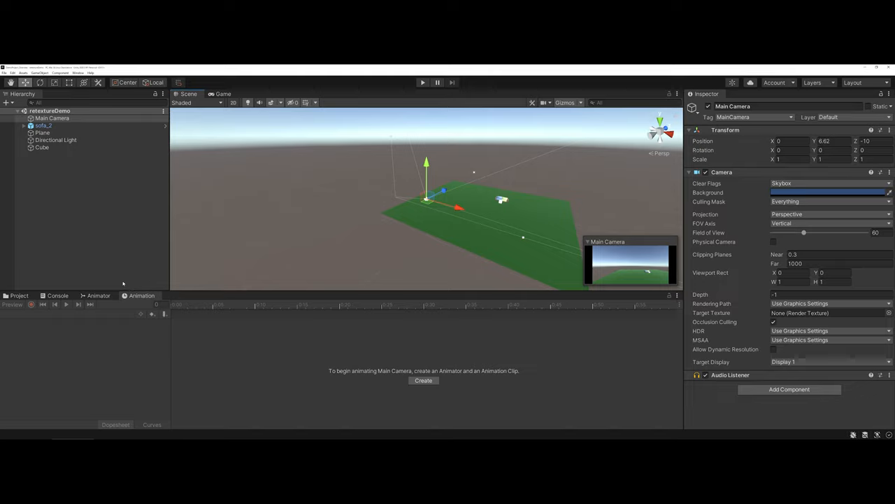
{"action": "mouse_move", "coordinate": [137, 254]}
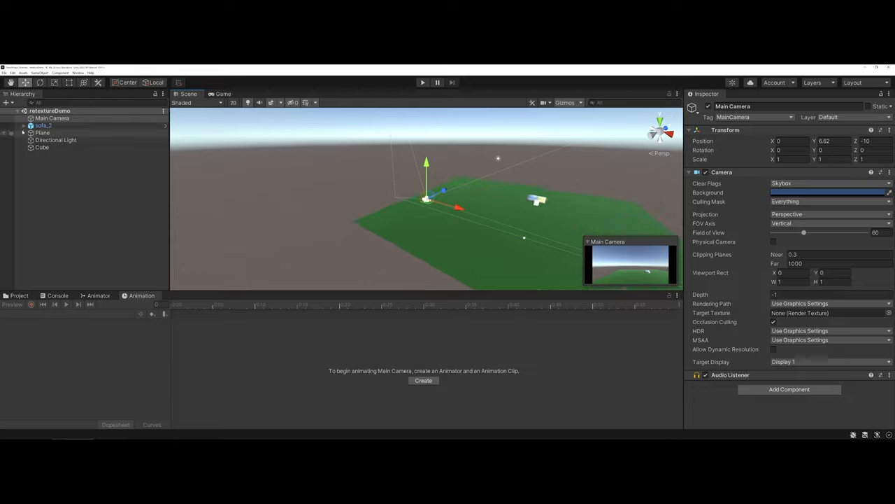
Step: Select sofa_2 and start creating an animation clip for it, reaching the save dialog
{"action": "left_click", "coordinate": [43, 126]}
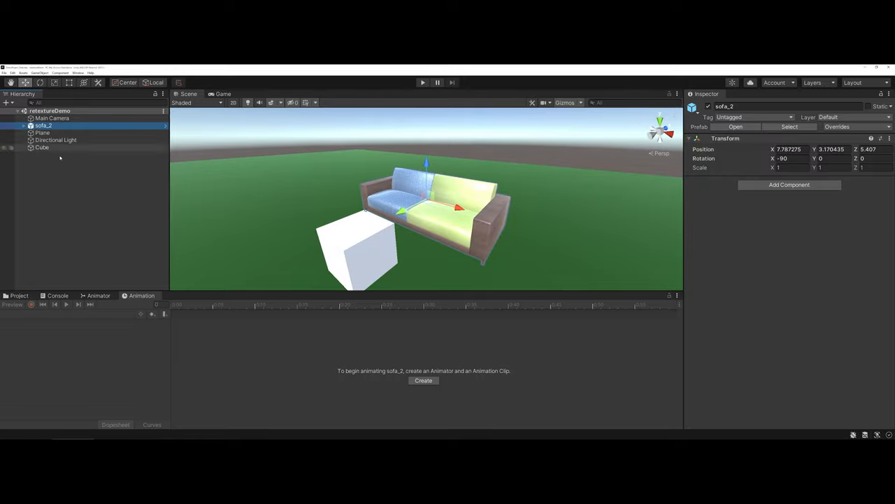
{"action": "mouse_move", "coordinate": [394, 367]}
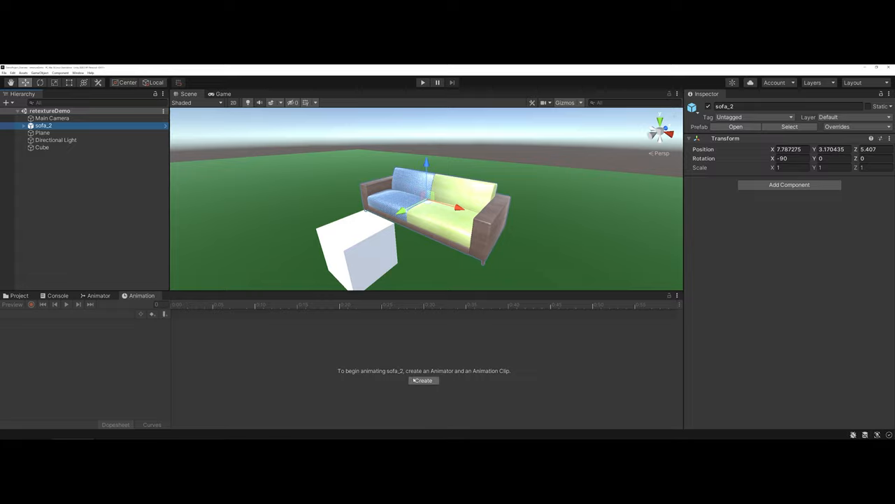
{"action": "left_click", "coordinate": [423, 381]}
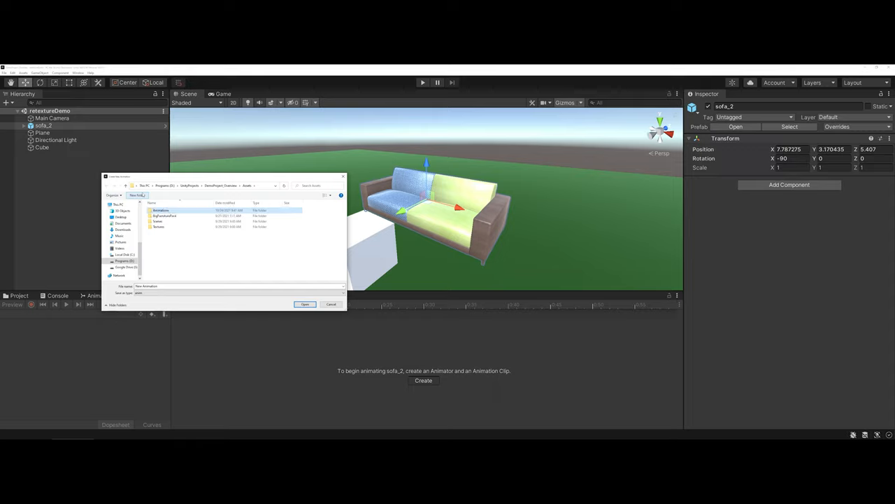
{"action": "mouse_move", "coordinate": [161, 211]}
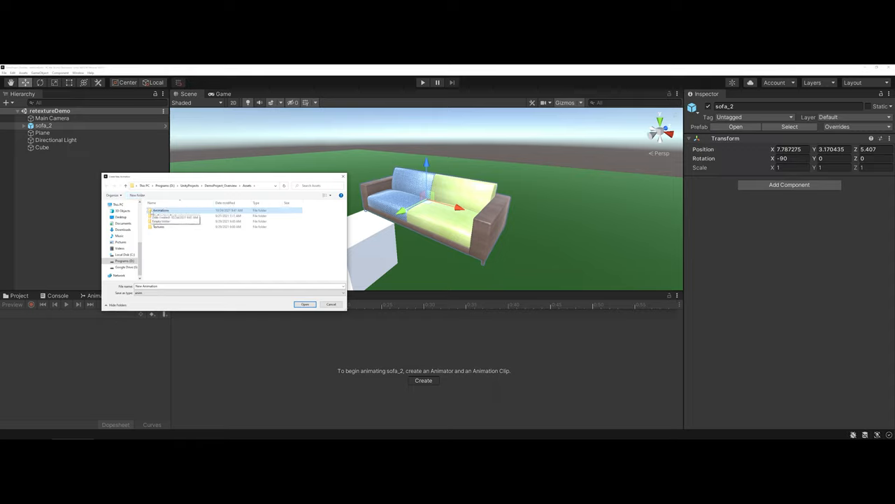
Step: Save the new clip as 'sofa1' in the Animations folder, giving sofa_2 an Animator and empty timeline
{"action": "double_click", "coordinate": [161, 210]}
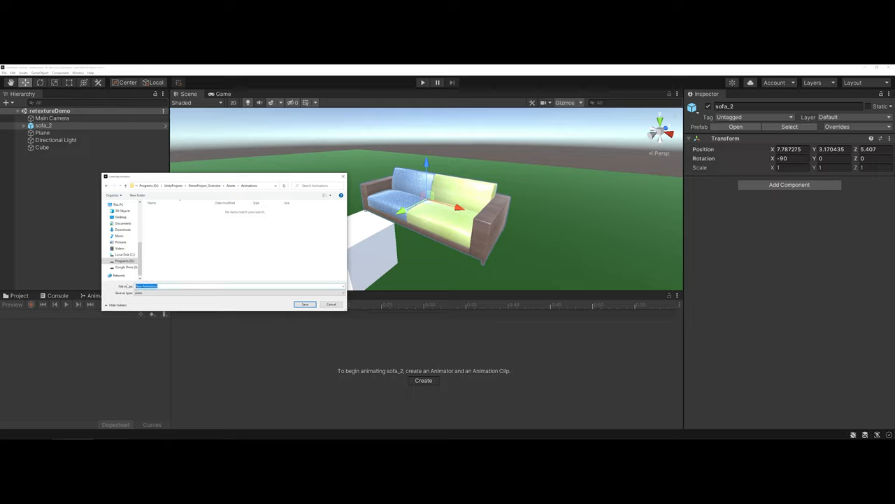
{"action": "type", "text": "sofa1"}
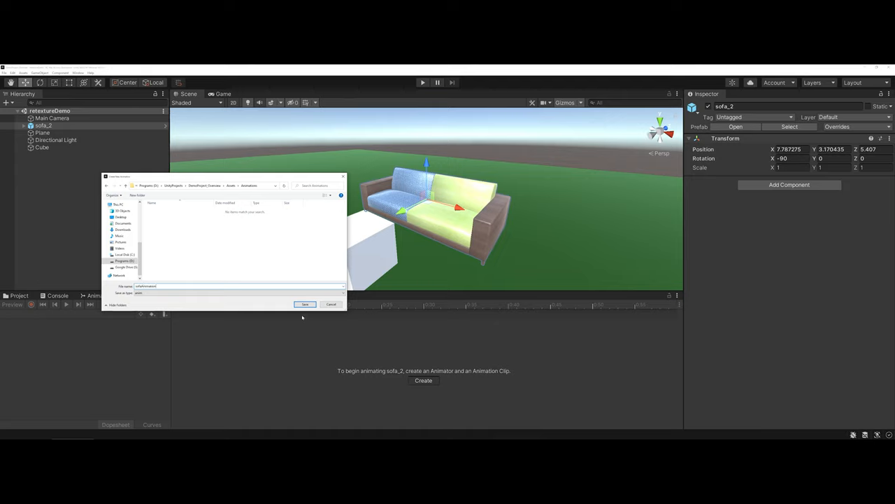
{"action": "left_click", "coordinate": [305, 303]}
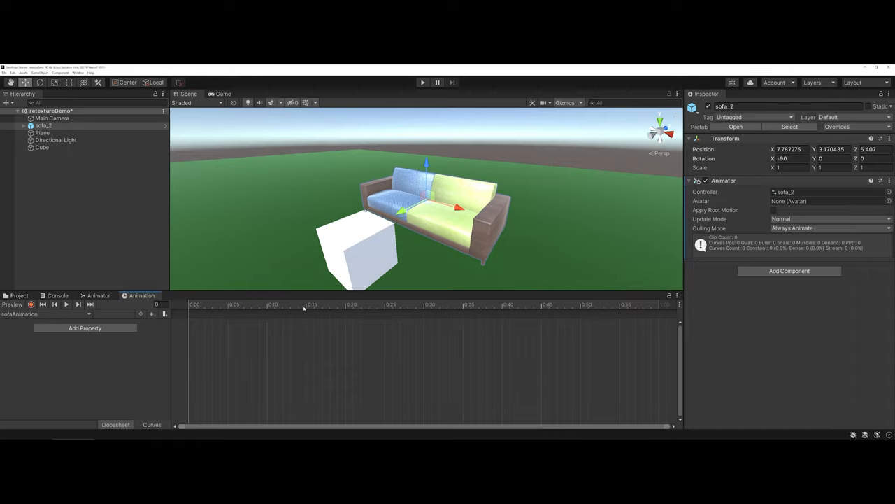
{"action": "mouse_move", "coordinate": [179, 378]}
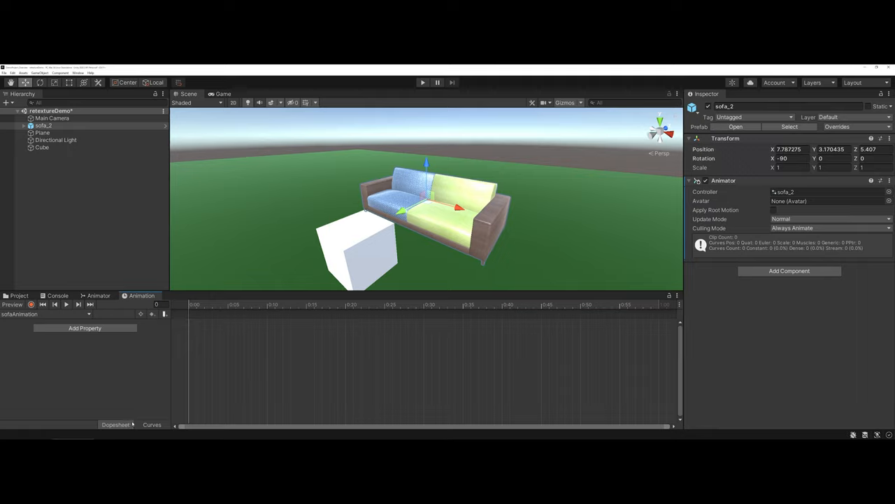
{"action": "mouse_move", "coordinate": [207, 310]}
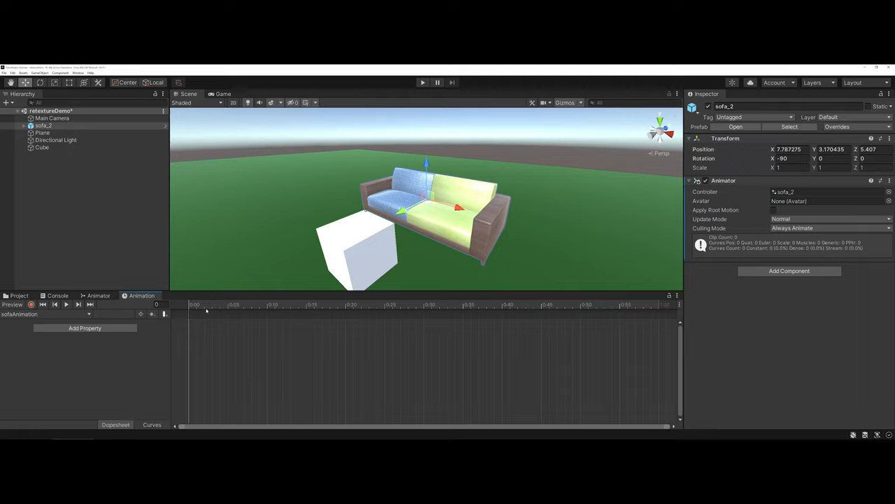
{"action": "mouse_move", "coordinate": [610, 311]}
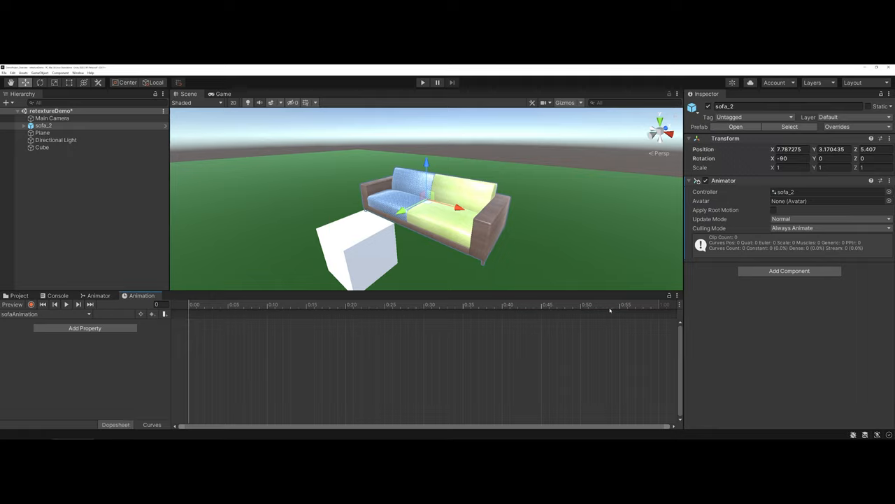
{"action": "mouse_move", "coordinate": [69, 348]}
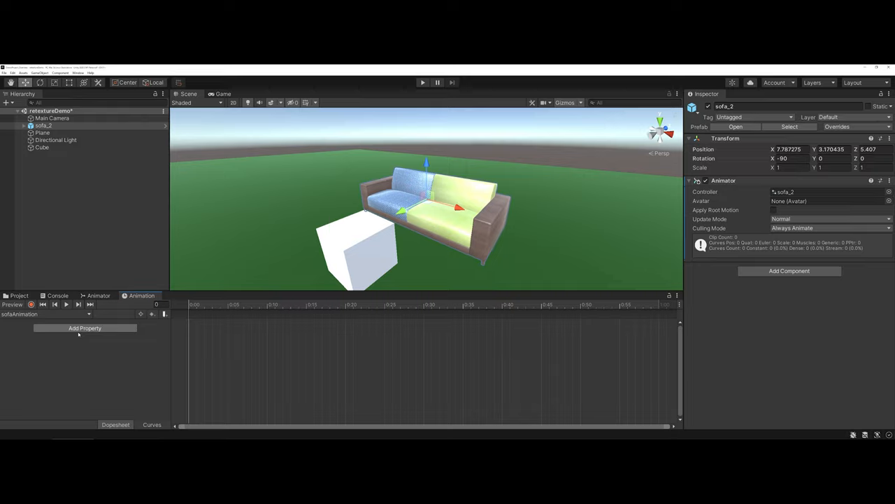
Step: Add sofa_2's Position as an animated property with keyframes at the clip's start and end
{"action": "left_click", "coordinate": [84, 327]}
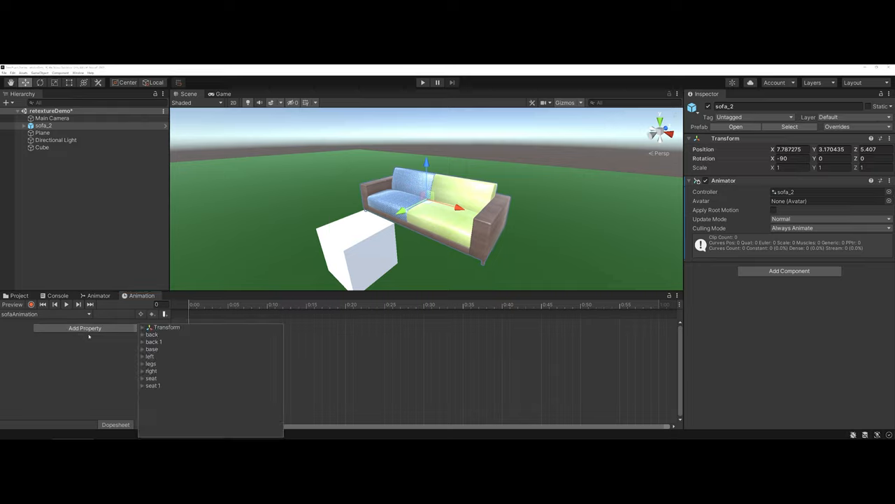
{"action": "mouse_move", "coordinate": [157, 333]}
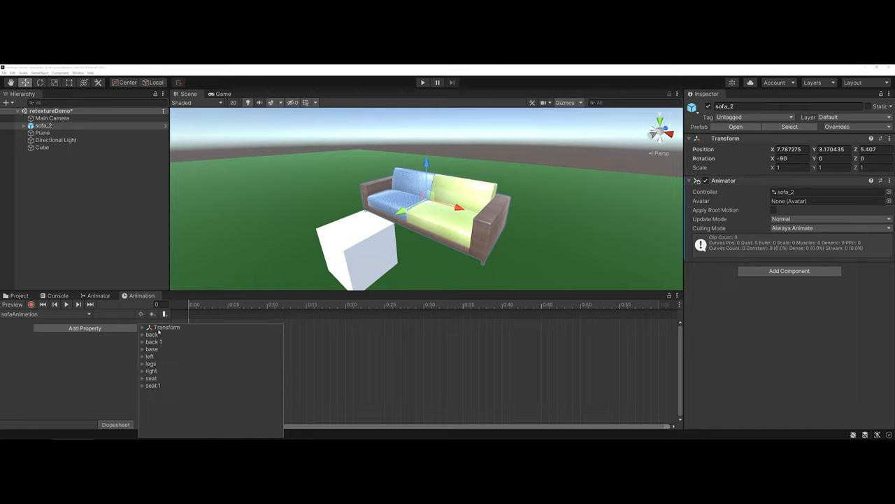
{"action": "mouse_move", "coordinate": [157, 335]}
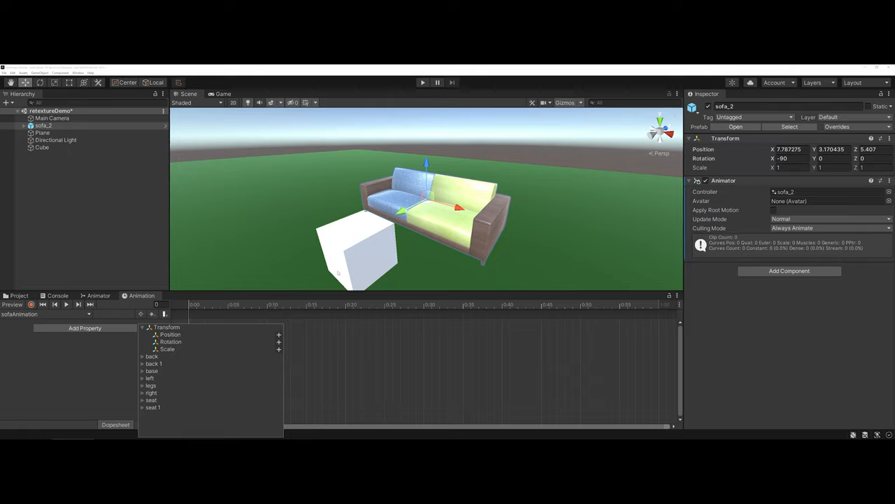
{"action": "mouse_move", "coordinate": [524, 186]}
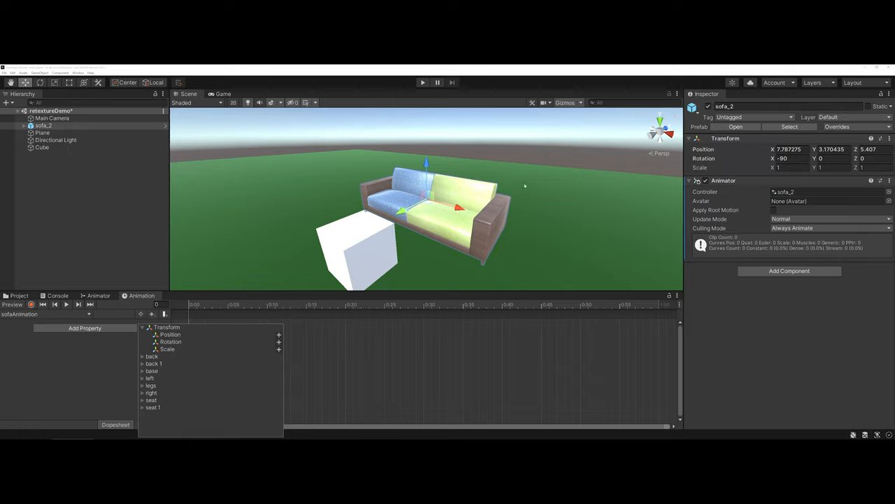
{"action": "mouse_move", "coordinate": [347, 157]}
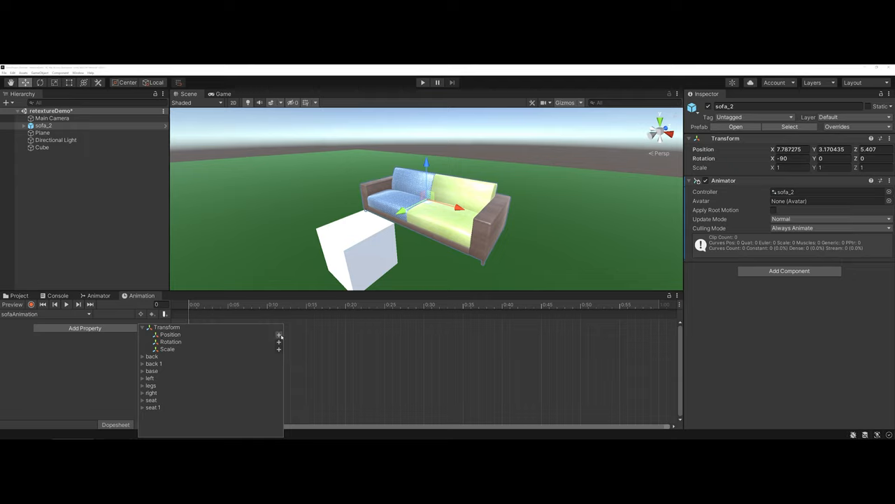
{"action": "left_click", "coordinate": [278, 334]}
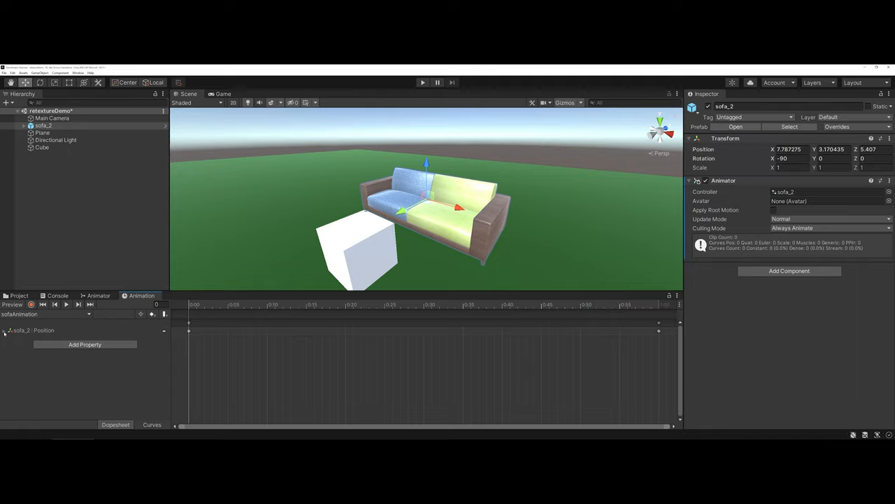
{"action": "left_click", "coordinate": [5, 331]}
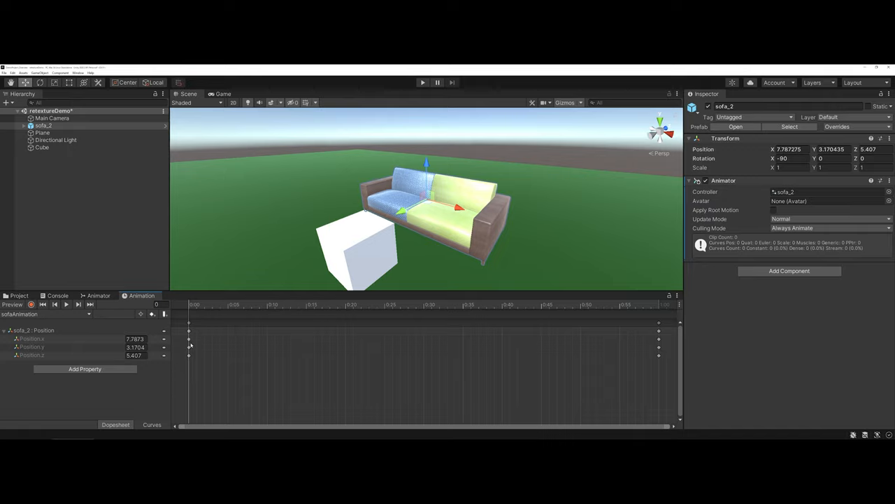
{"action": "mouse_move", "coordinate": [673, 341]}
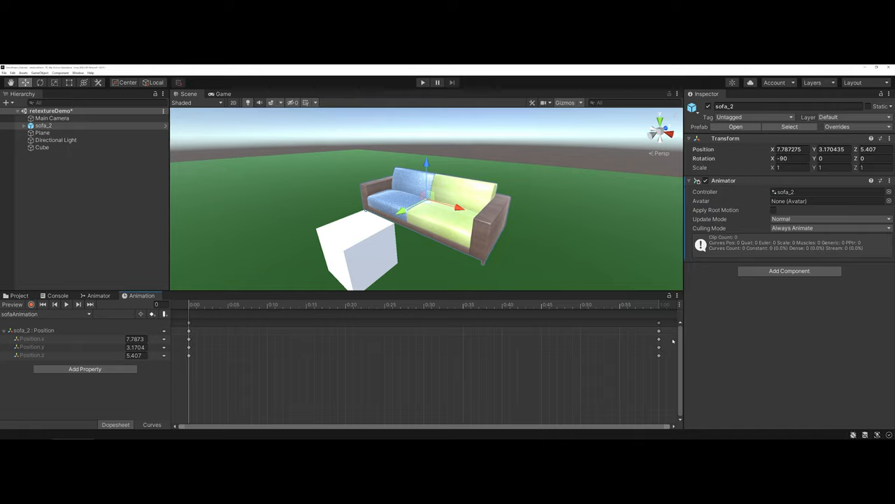
{"action": "mouse_move", "coordinate": [657, 341]}
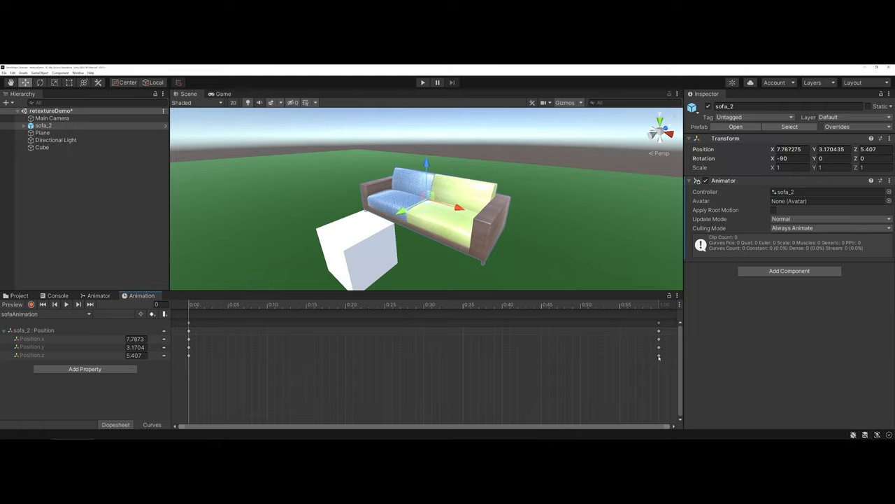
{"action": "mouse_move", "coordinate": [389, 355]}
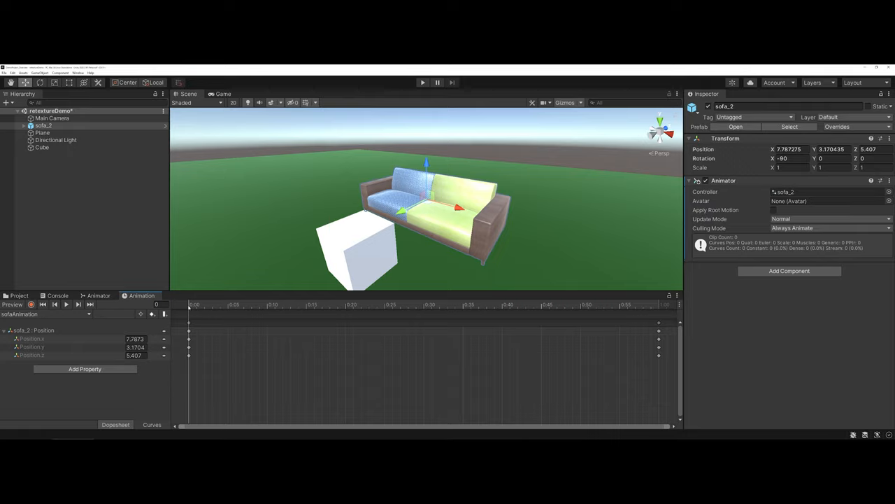
Step: At mid-clip, push the sofa back to Z 9.66 and add a Position keyframe there
{"action": "left_click", "coordinate": [252, 305]}
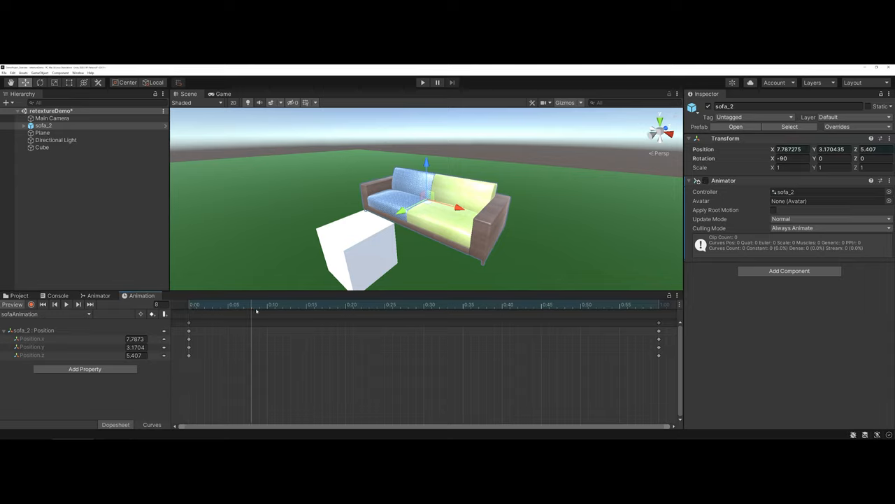
{"action": "left_click", "coordinate": [417, 305]}
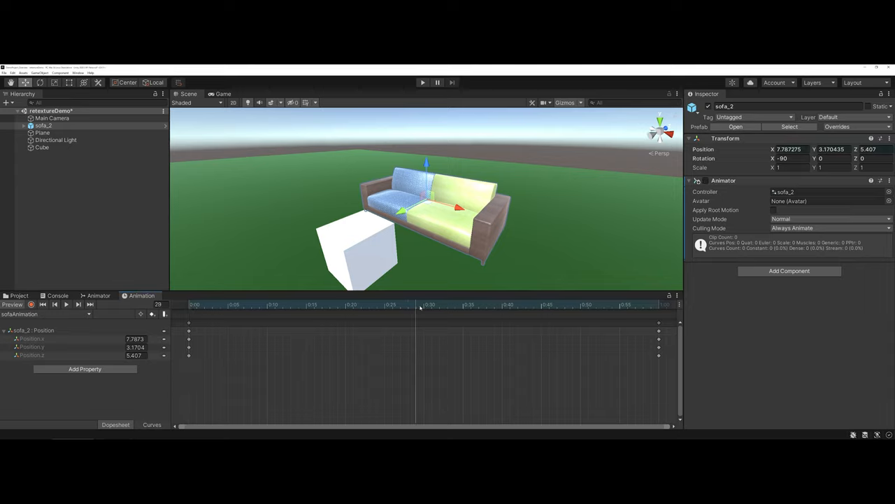
{"action": "left_click", "coordinate": [425, 305]}
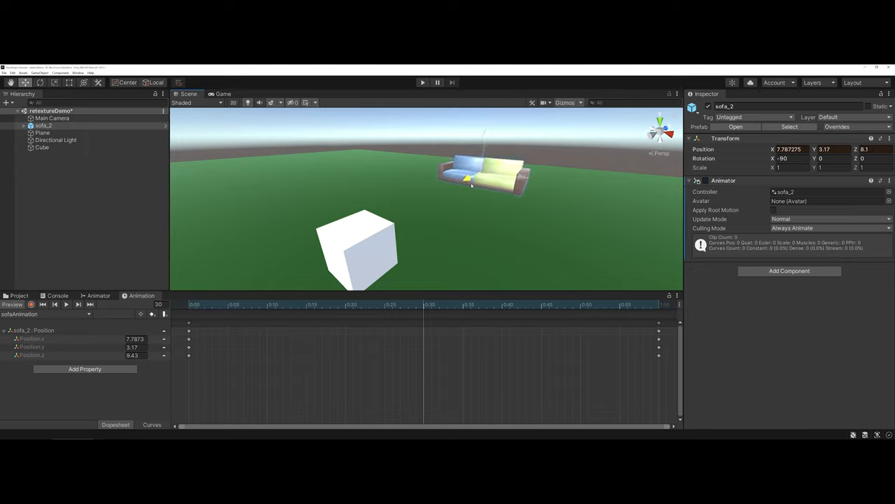
{"action": "left_click_drag", "start_coordinate": [465, 180], "coordinate": [436, 198]}
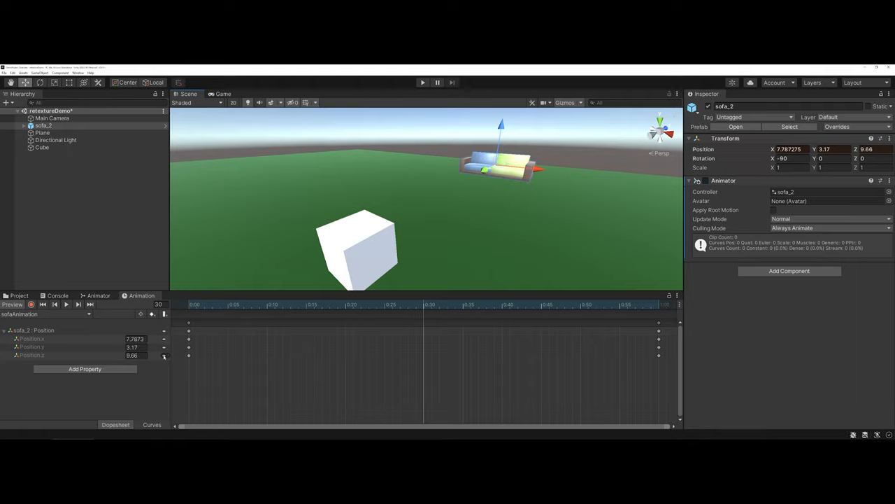
{"action": "right_click", "coordinate": [188, 355]}
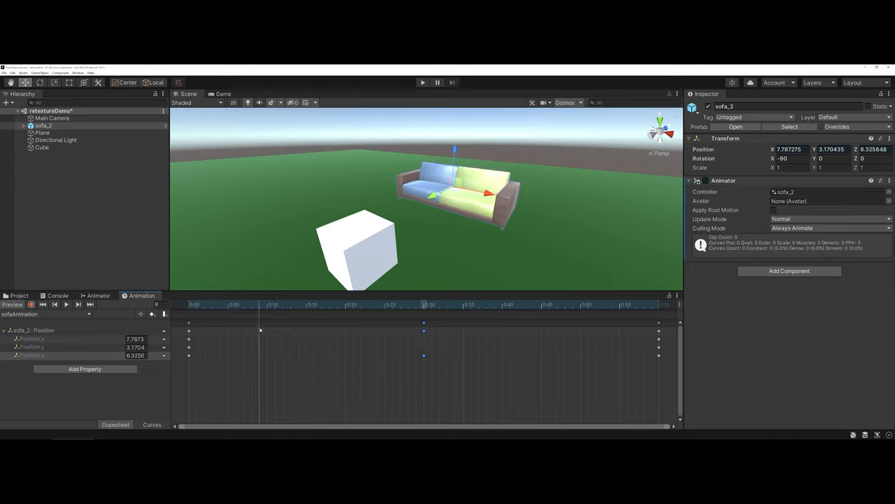
Step: Shift the back-position keyframe to the clip's middle, between the start and end keys
{"action": "left_click_drag", "start_coordinate": [259, 304], "coordinate": [274, 303]}
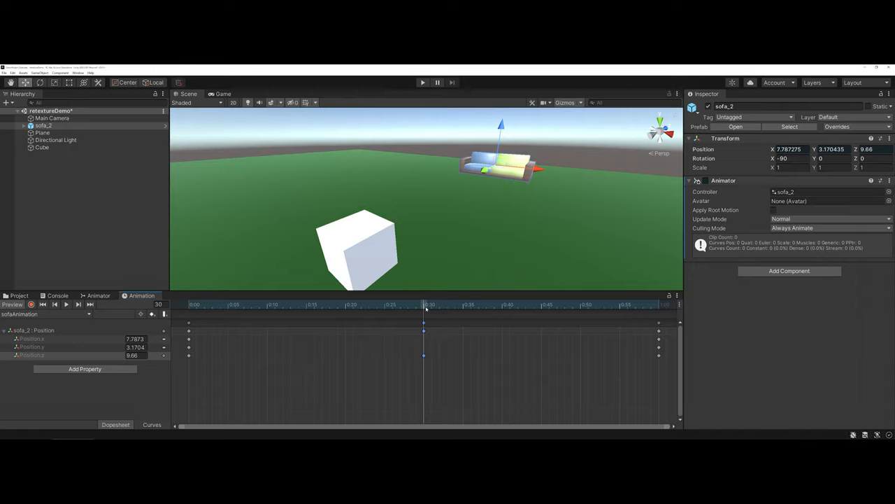
{"action": "mouse_move", "coordinate": [623, 306]}
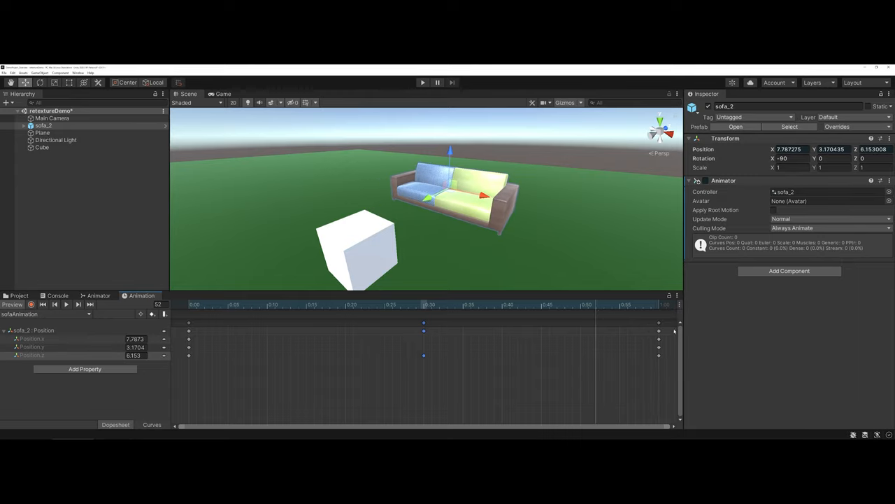
{"action": "mouse_move", "coordinate": [646, 323]}
{"action": "type", "text": "9.66"}
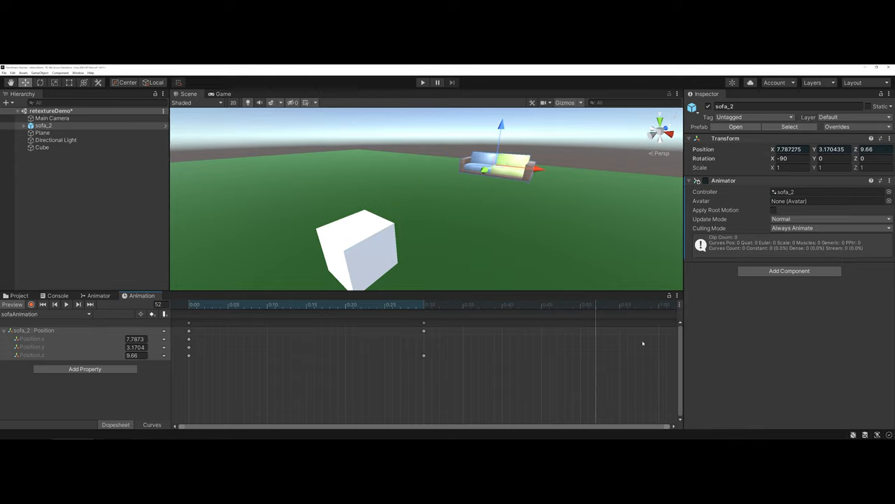
Step: Near the clip's end, slide the sofa sideways and set Position X to -0.4 while it stays back
{"action": "left_click", "coordinate": [610, 305]}
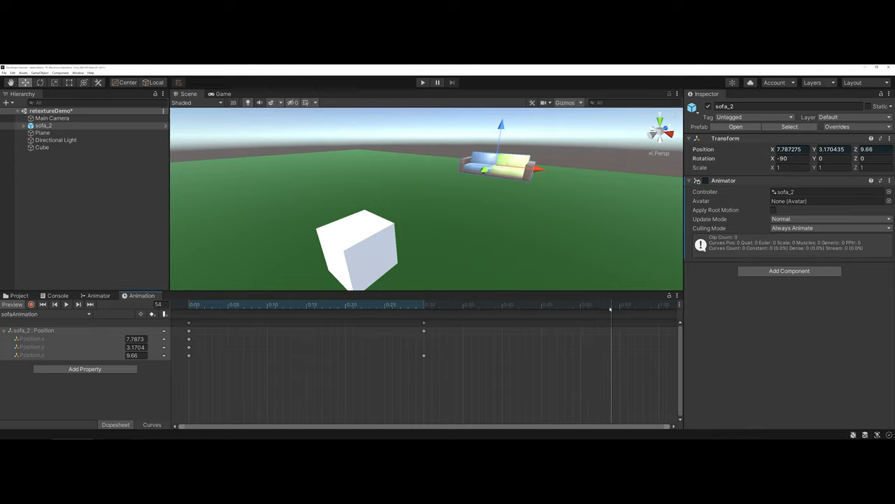
{"action": "left_click", "coordinate": [657, 305]}
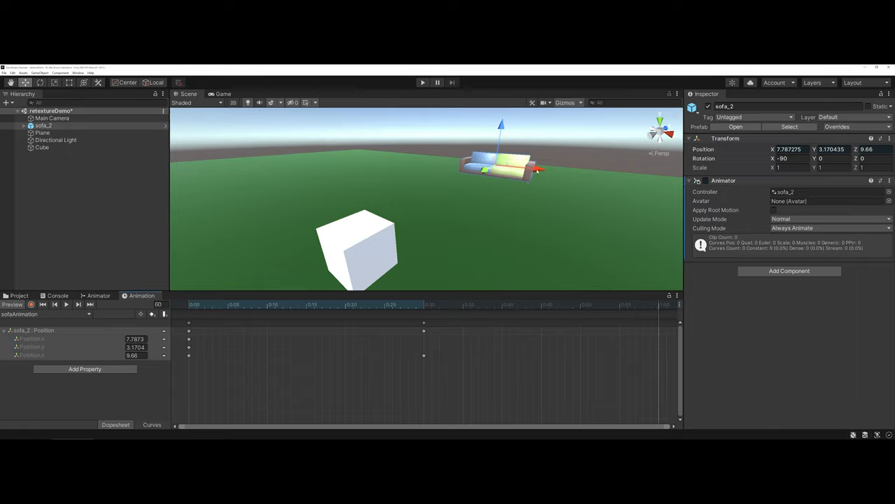
{"action": "left_click_drag", "start_coordinate": [501, 165], "coordinate": [409, 156]}
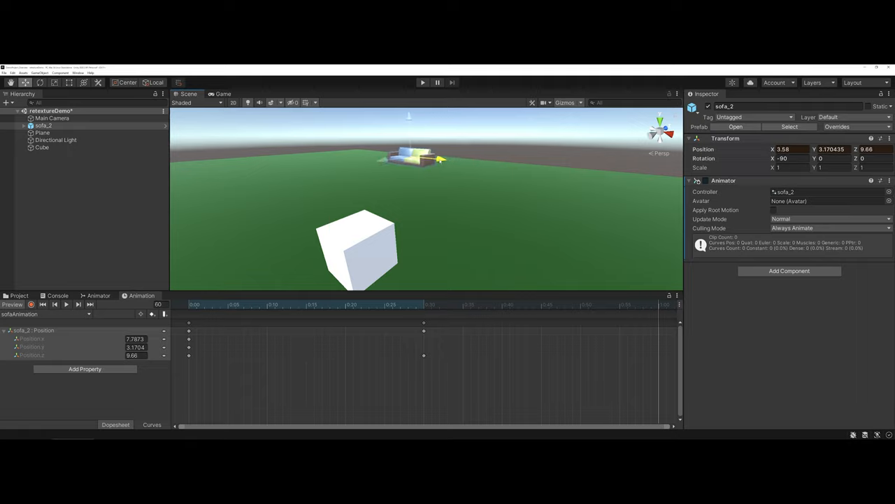
{"action": "left_click_drag", "start_coordinate": [434, 160], "coordinate": [384, 153]}
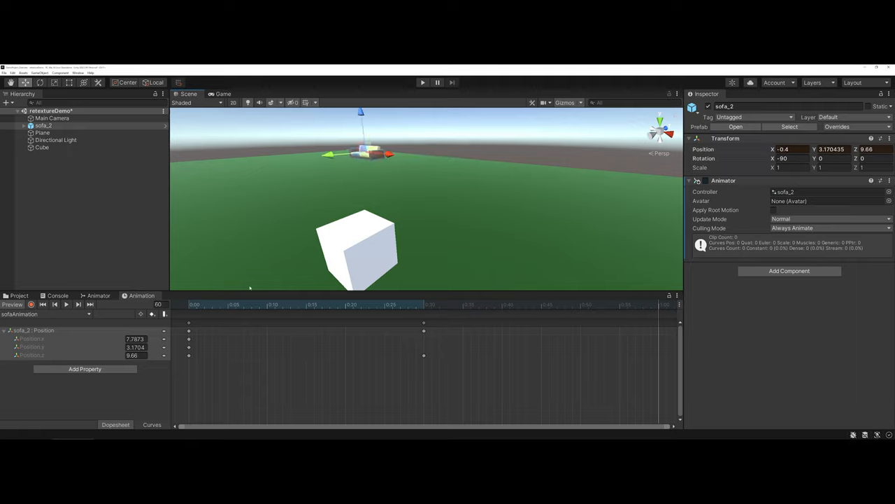
{"action": "type", "text": "-0.4"}
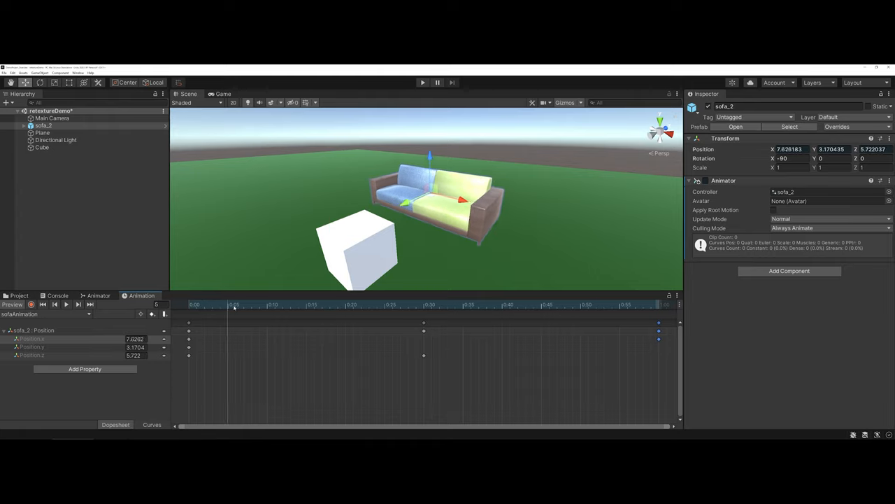
Step: Scrub the motion, raise the sofa's Position.y for the hop and add a Position key at that frame
{"action": "left_click_drag", "start_coordinate": [235, 305], "coordinate": [520, 305]}
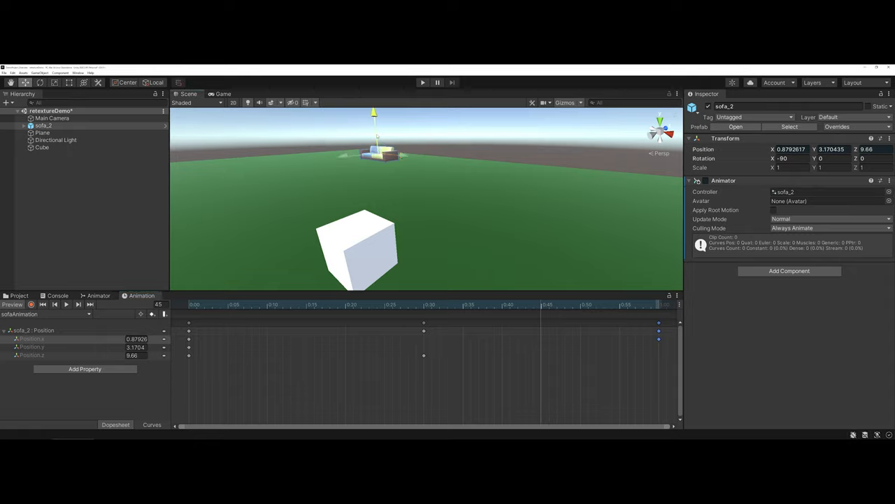
{"action": "left_click_drag", "start_coordinate": [373, 152], "coordinate": [373, 126]}
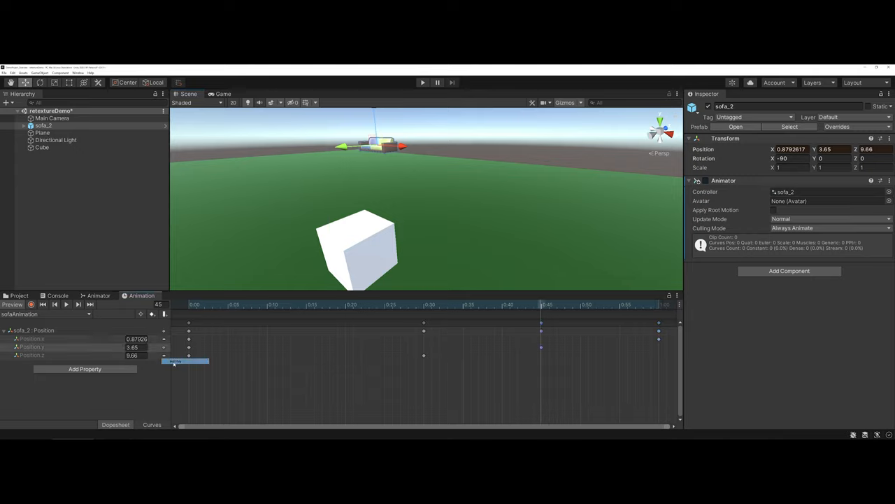
{"action": "left_click", "coordinate": [565, 304]}
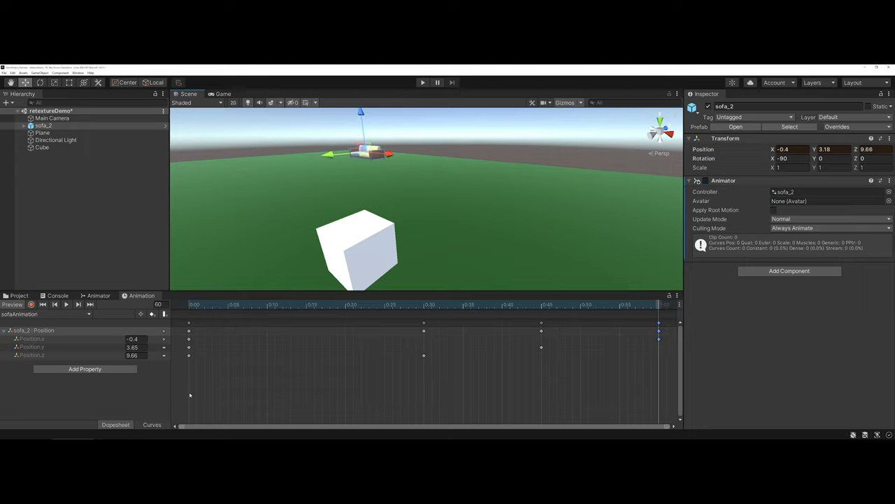
{"action": "right_click", "coordinate": [189, 347]}
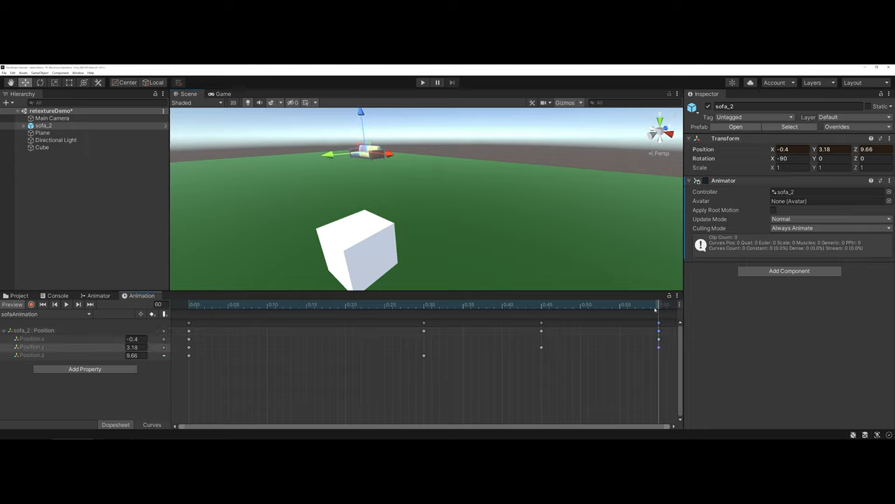
{"action": "left_click", "coordinate": [574, 305]}
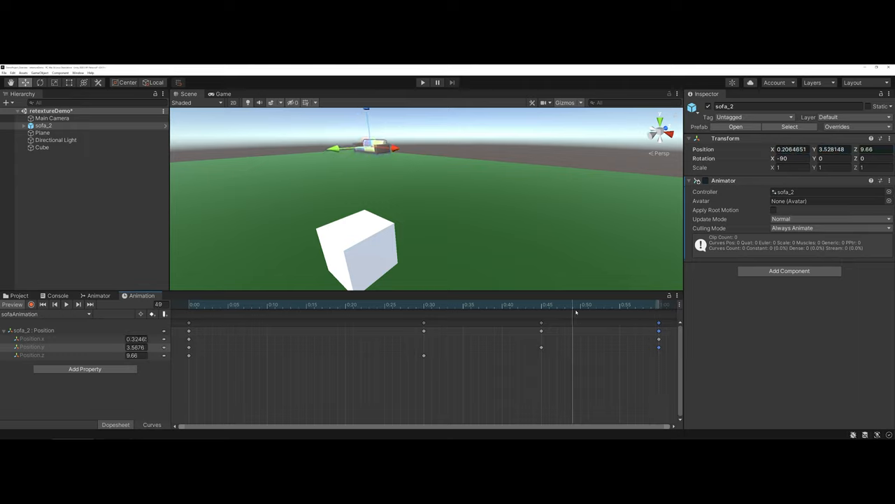
Step: Add a further Position key later in the sideways move and preview the hop section
{"action": "left_click", "coordinate": [487, 305]}
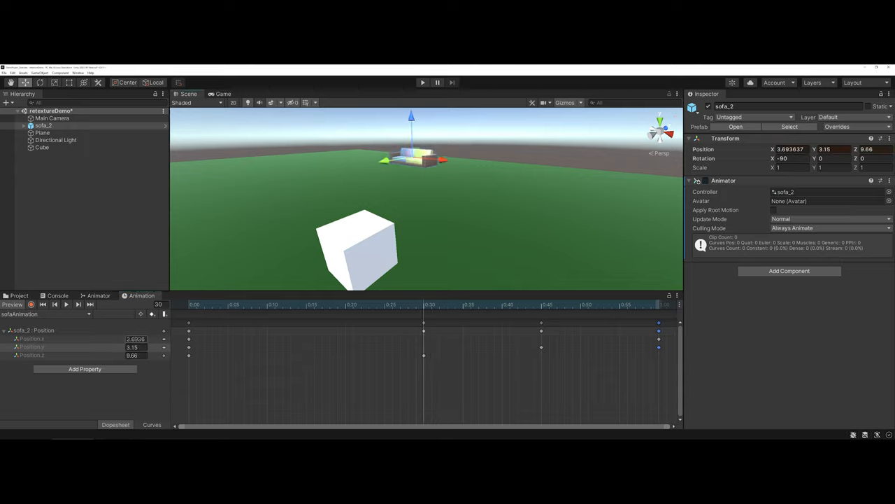
{"action": "right_click", "coordinate": [187, 347]}
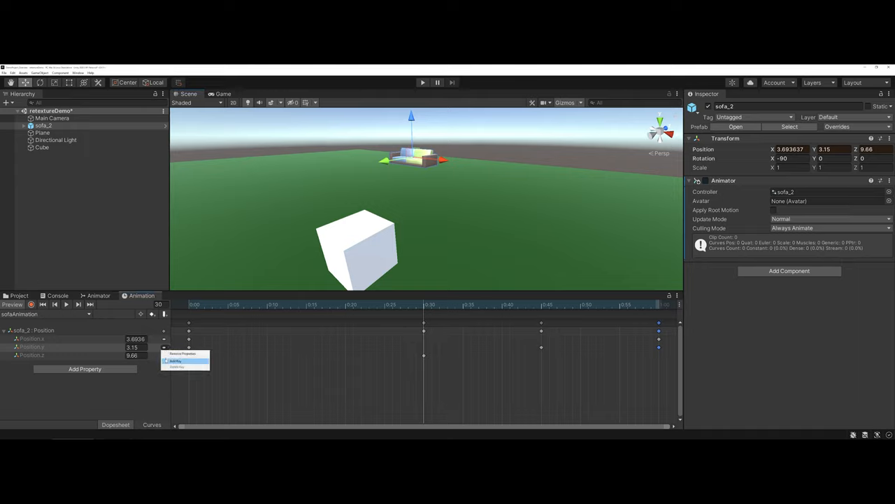
{"action": "left_click", "coordinate": [411, 305]}
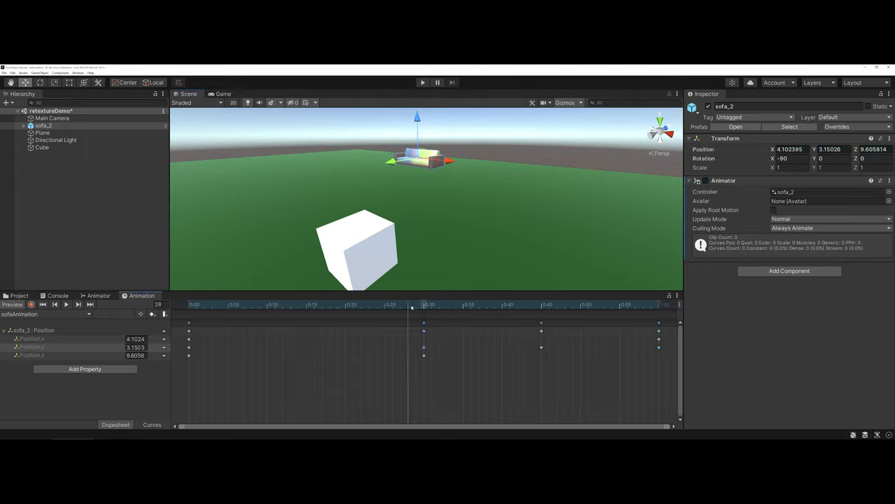
{"action": "left_click", "coordinate": [628, 305]}
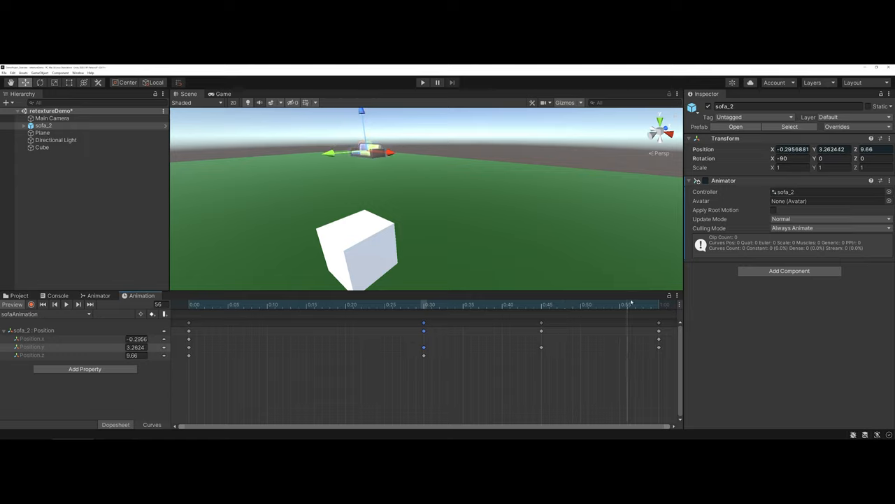
{"action": "left_click_drag", "start_coordinate": [630, 305], "coordinate": [614, 305]}
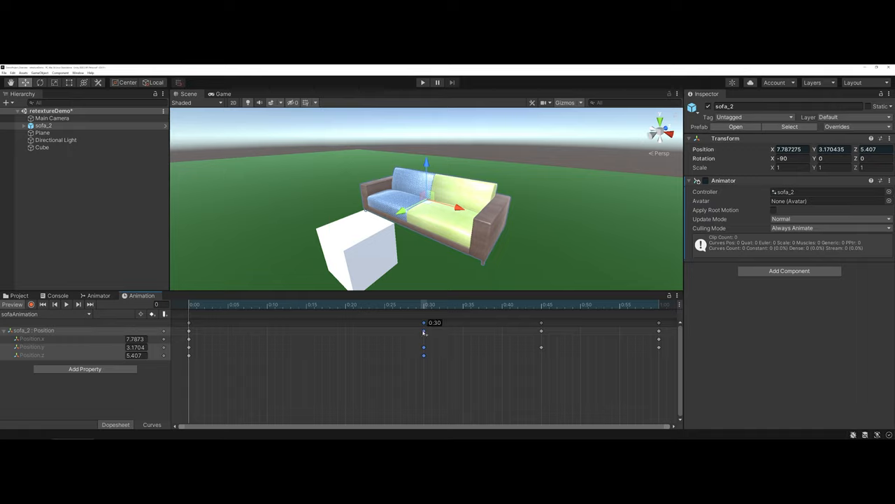
Step: Move the back-position keyframe earlier and scrub the clip to preview the faster backward move
{"action": "left_click_drag", "start_coordinate": [423, 333], "coordinate": [392, 333]}
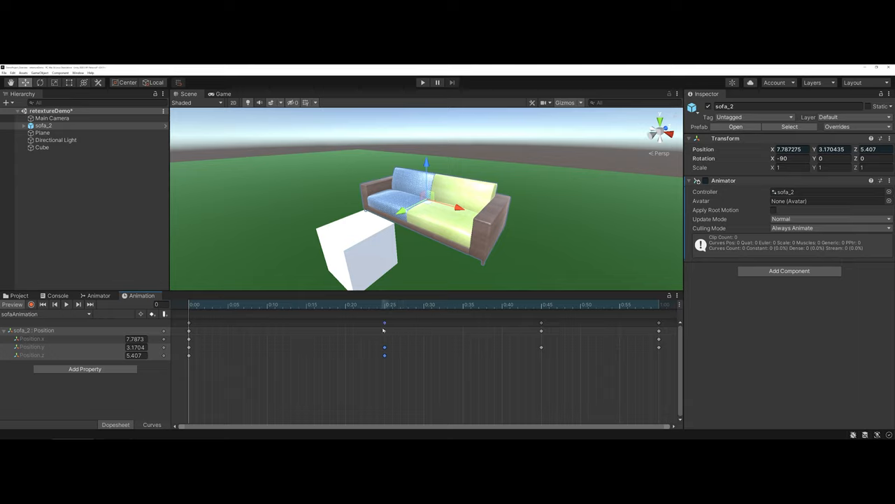
{"action": "left_click", "coordinate": [293, 305]}
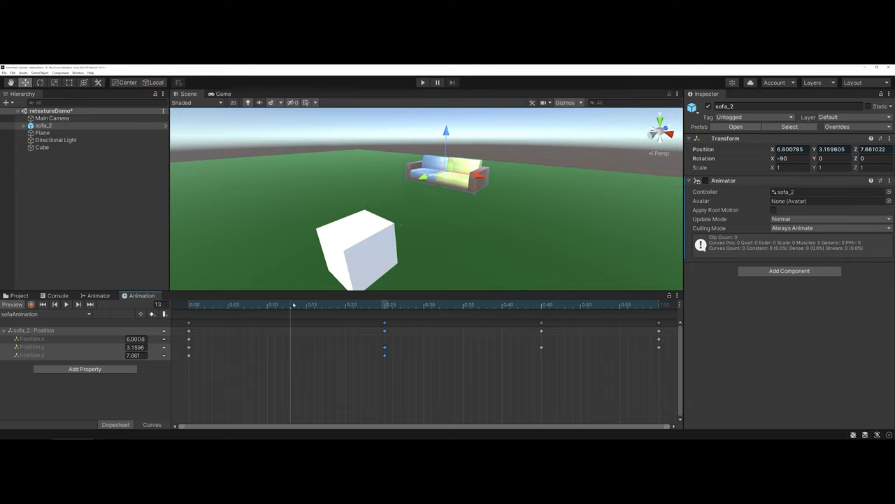
{"action": "left_click_drag", "start_coordinate": [292, 304], "coordinate": [462, 304]}
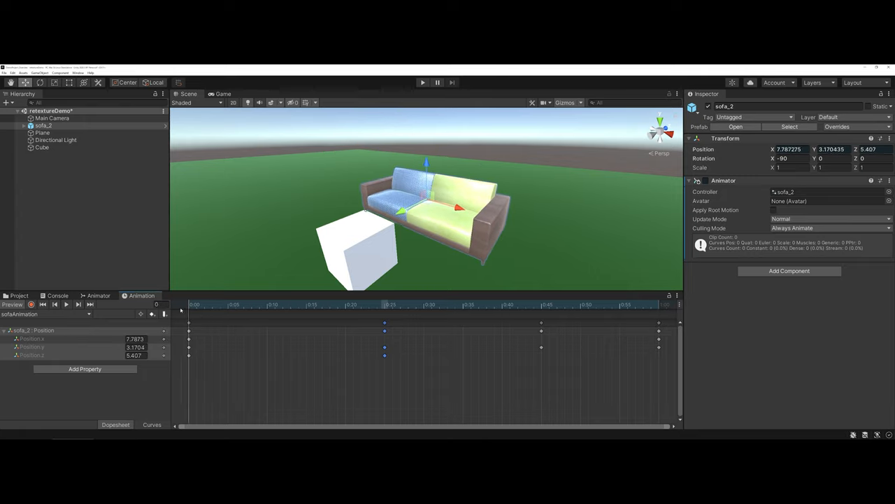
Step: Enter Play mode to run the scene and preview the sofa animation
{"action": "left_click", "coordinate": [423, 82]}
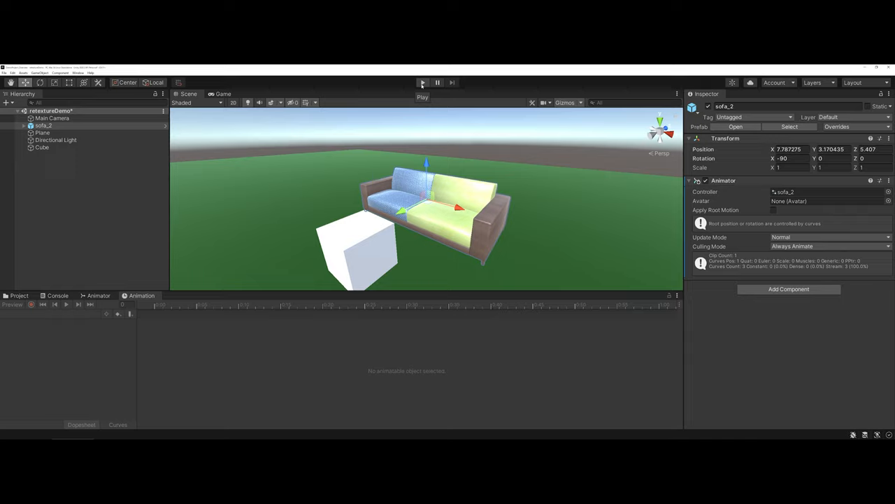
{"action": "mouse_move", "coordinate": [347, 235]}
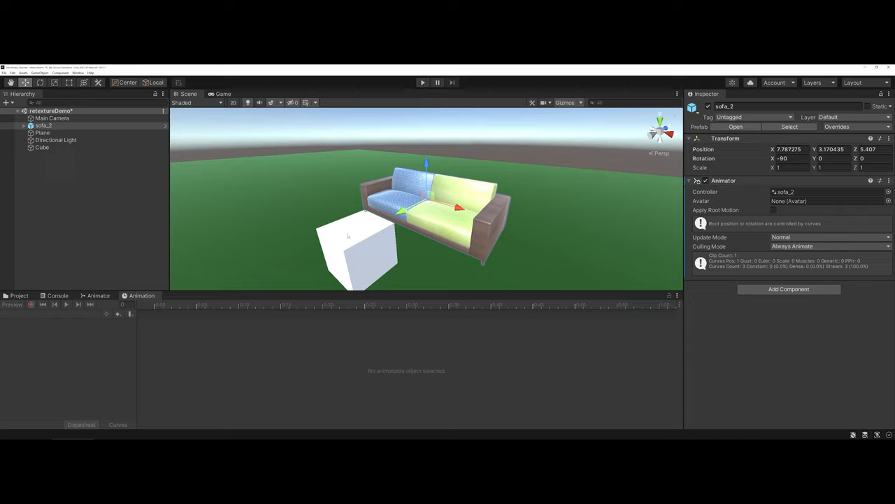